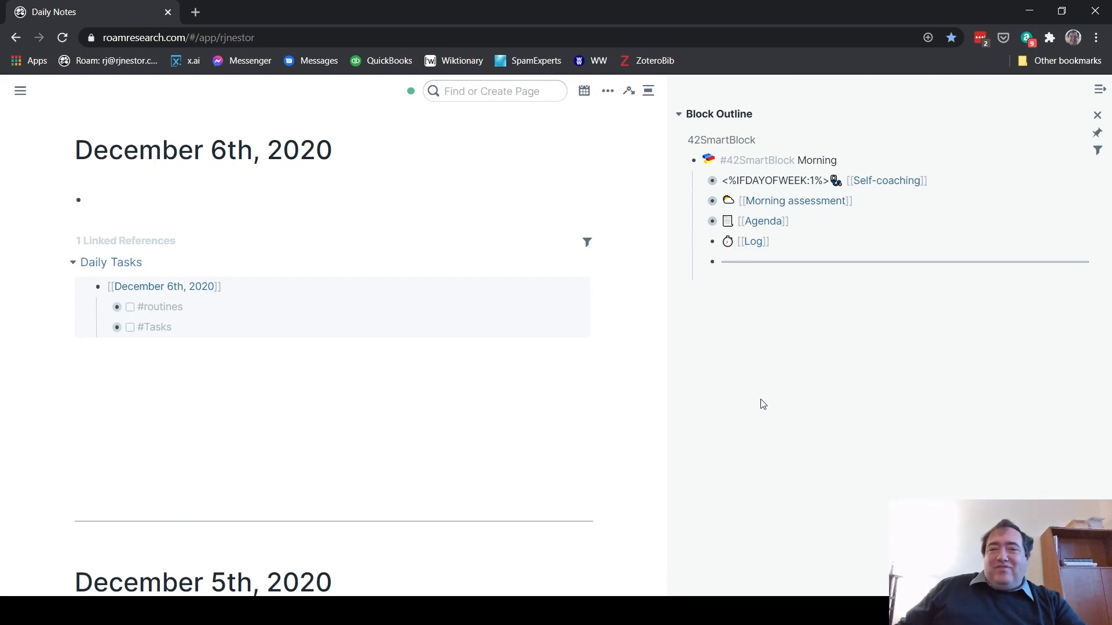
- Expand and collapse the template's Morning assessment section to inspect it
click(86, 200)
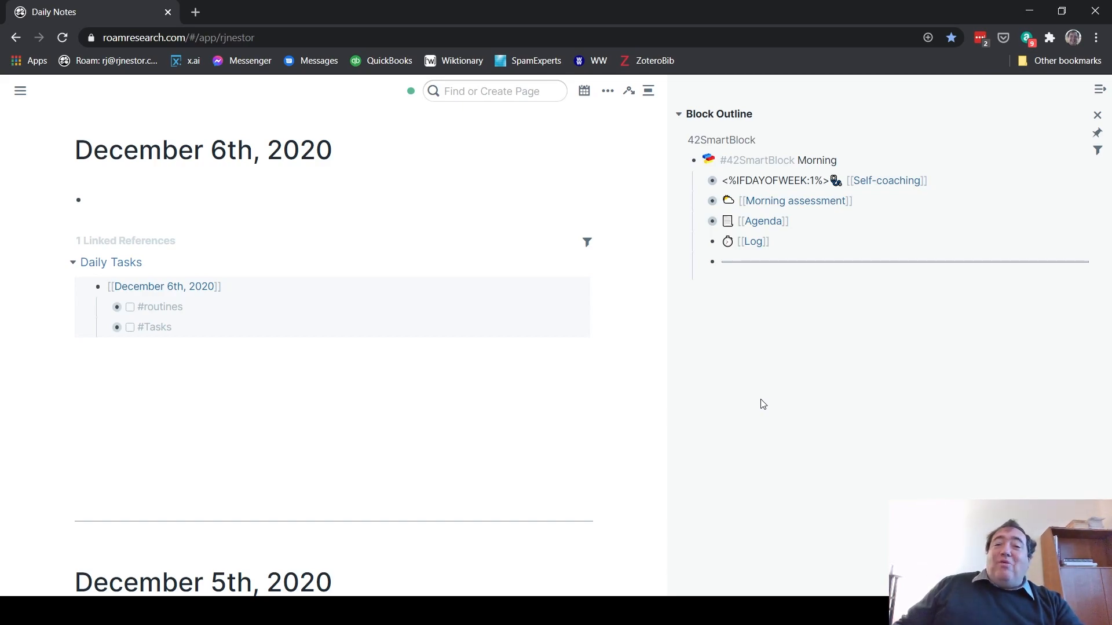
click(92, 199)
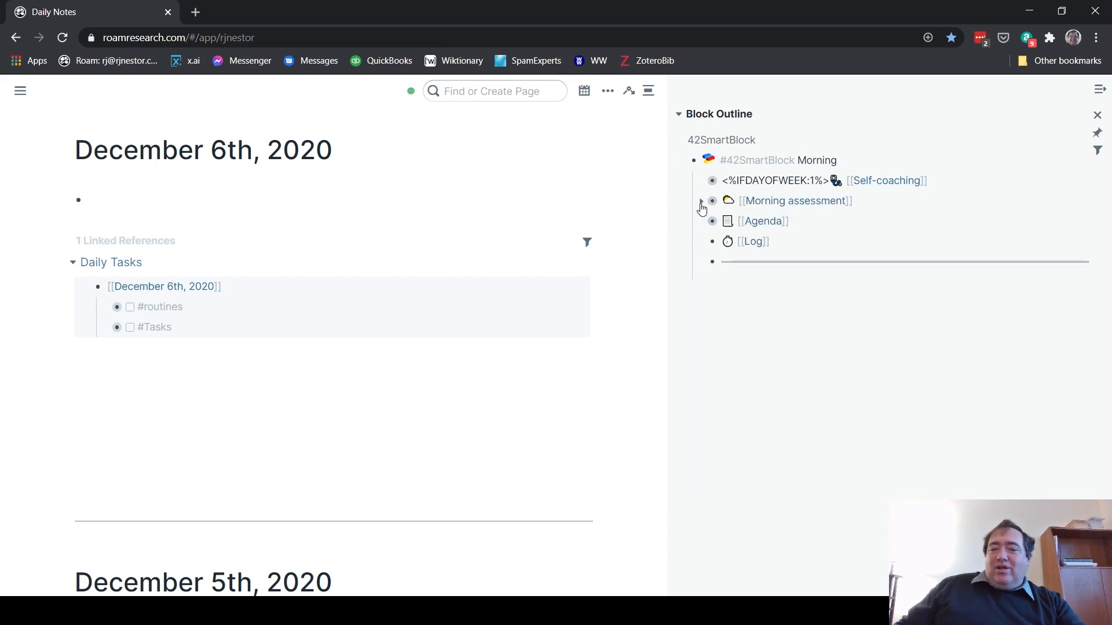
click(701, 201)
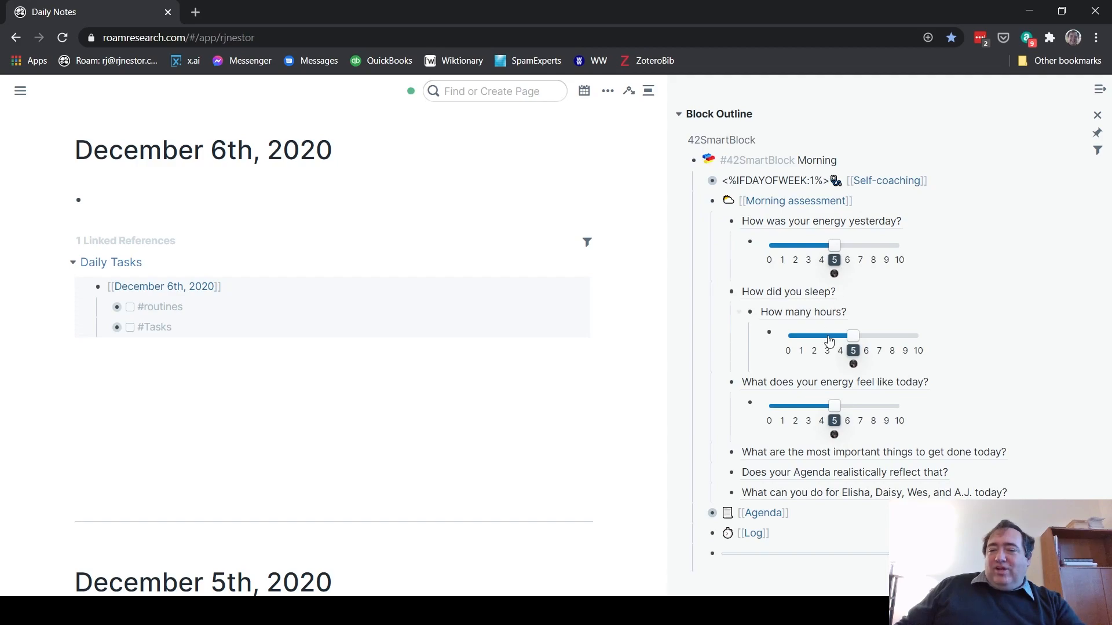
mouse_move(797, 459)
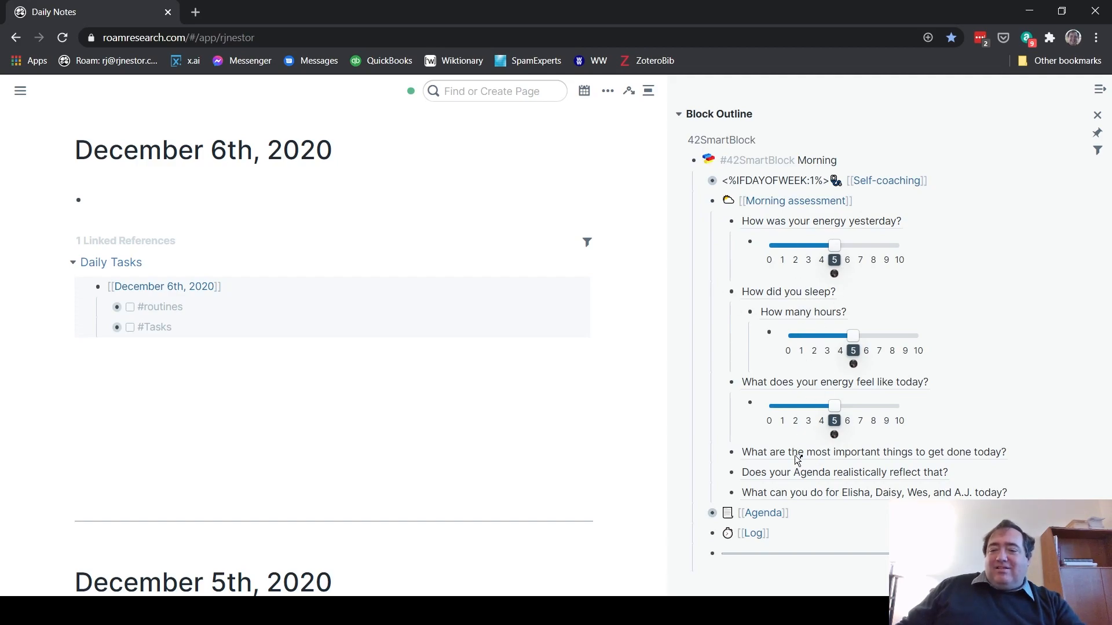
mouse_move(696, 195)
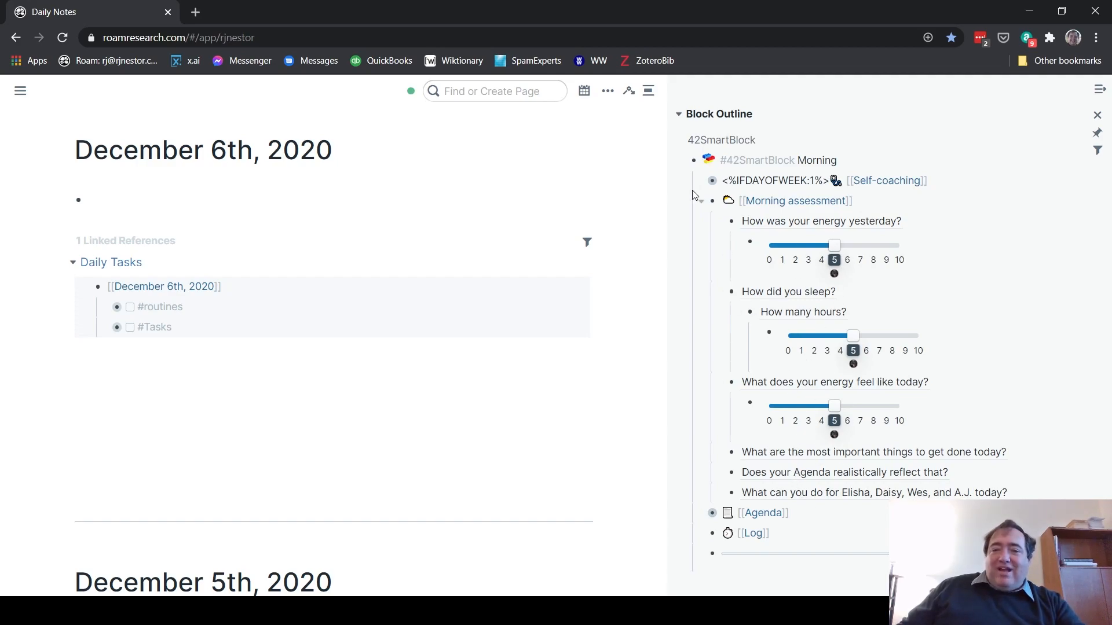
click(701, 202)
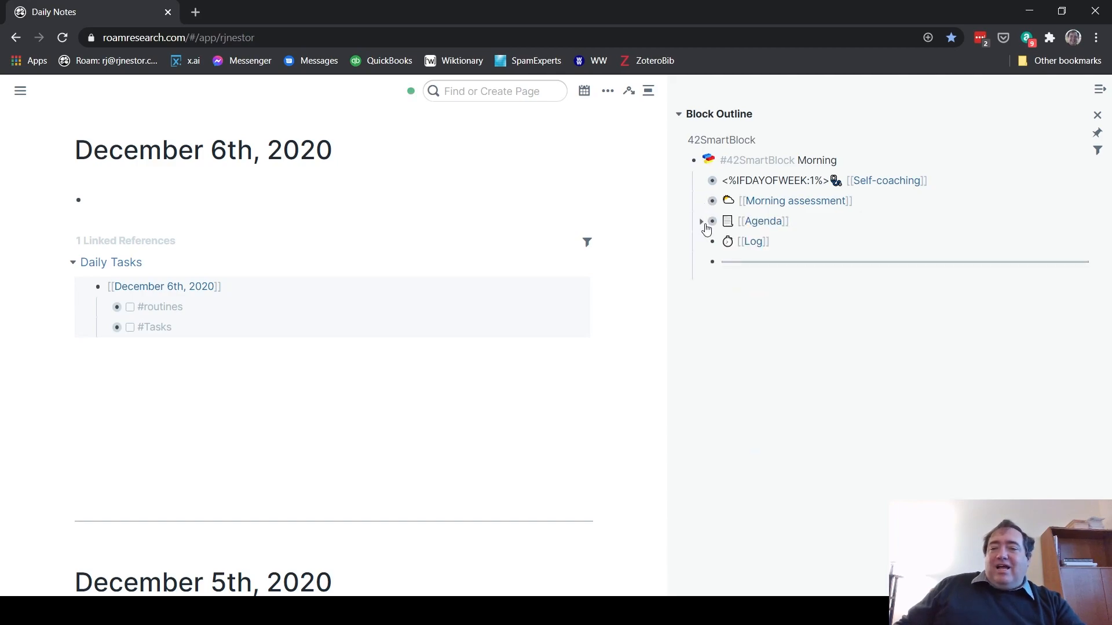
click(701, 221)
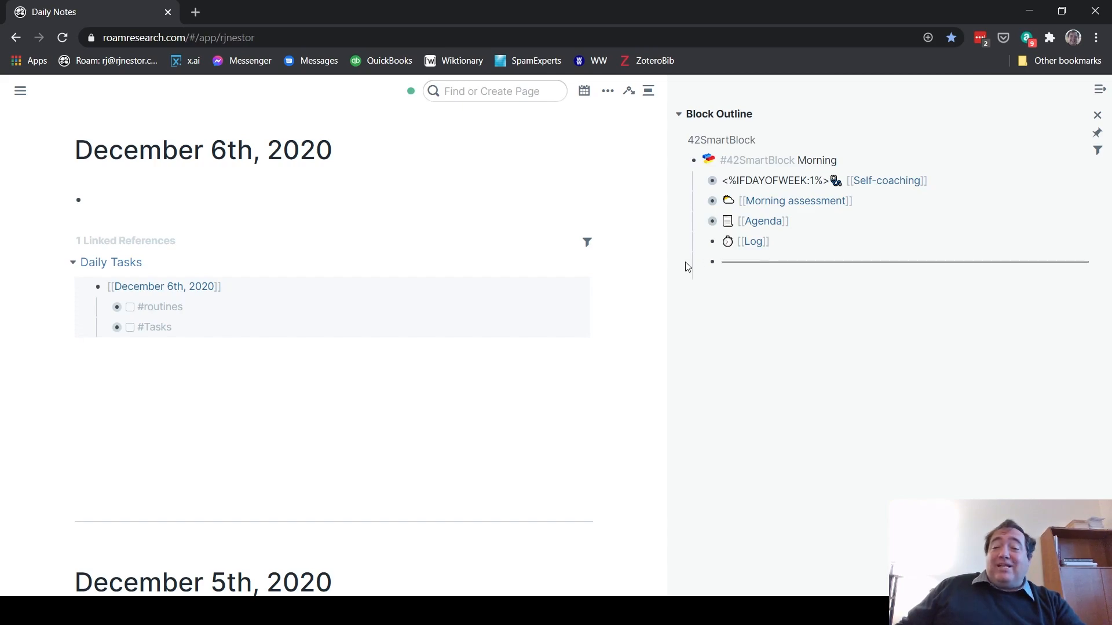
mouse_move(947, 297)
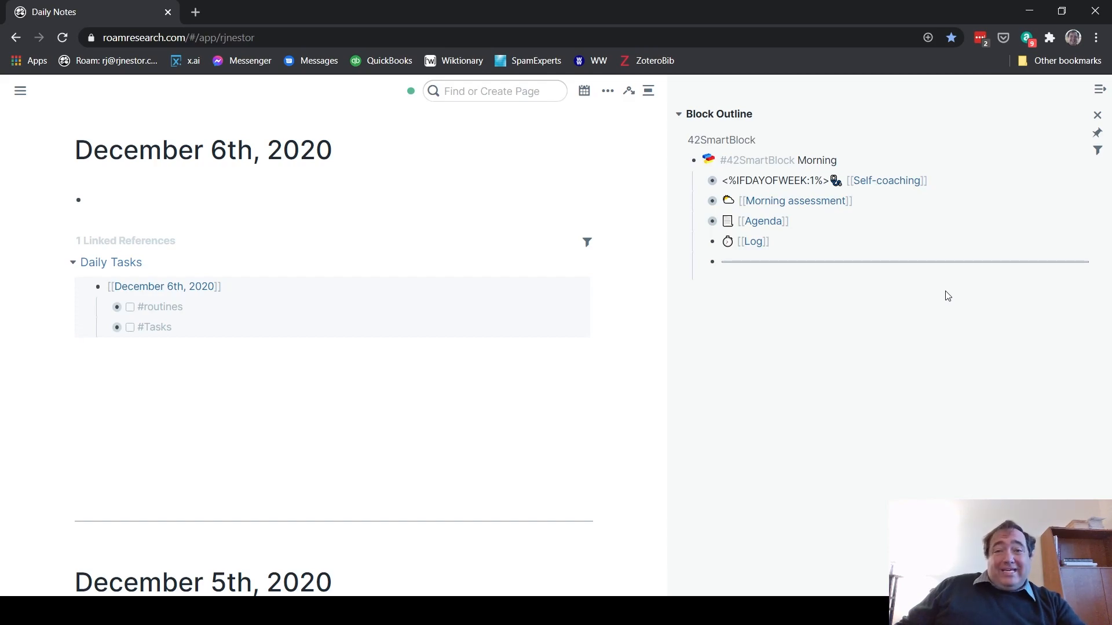
mouse_move(898, 359)
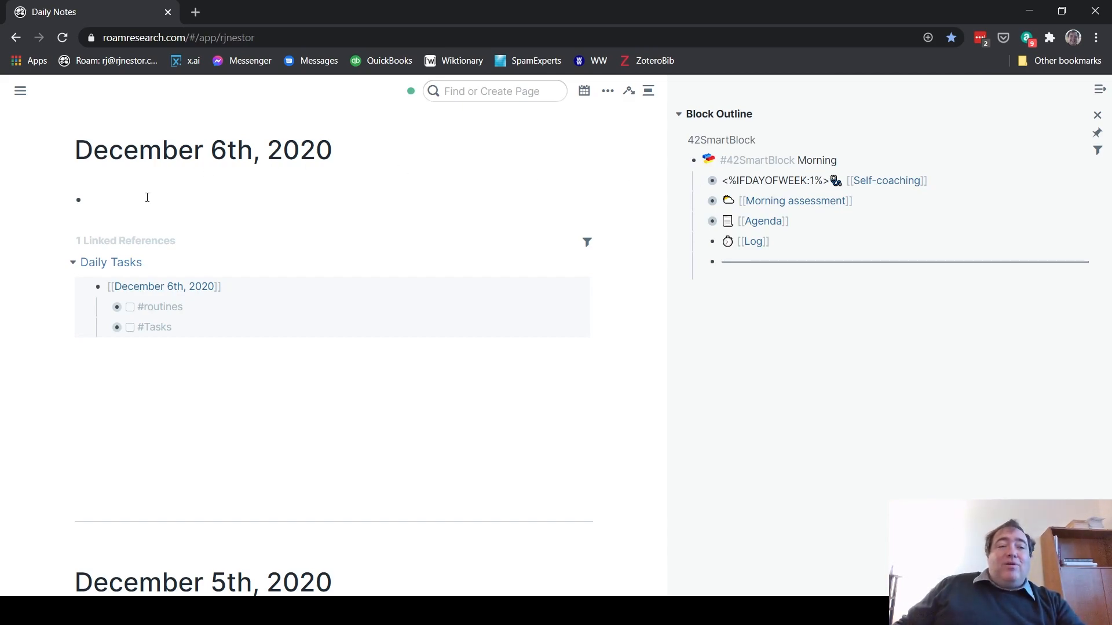
mouse_move(319, 23)
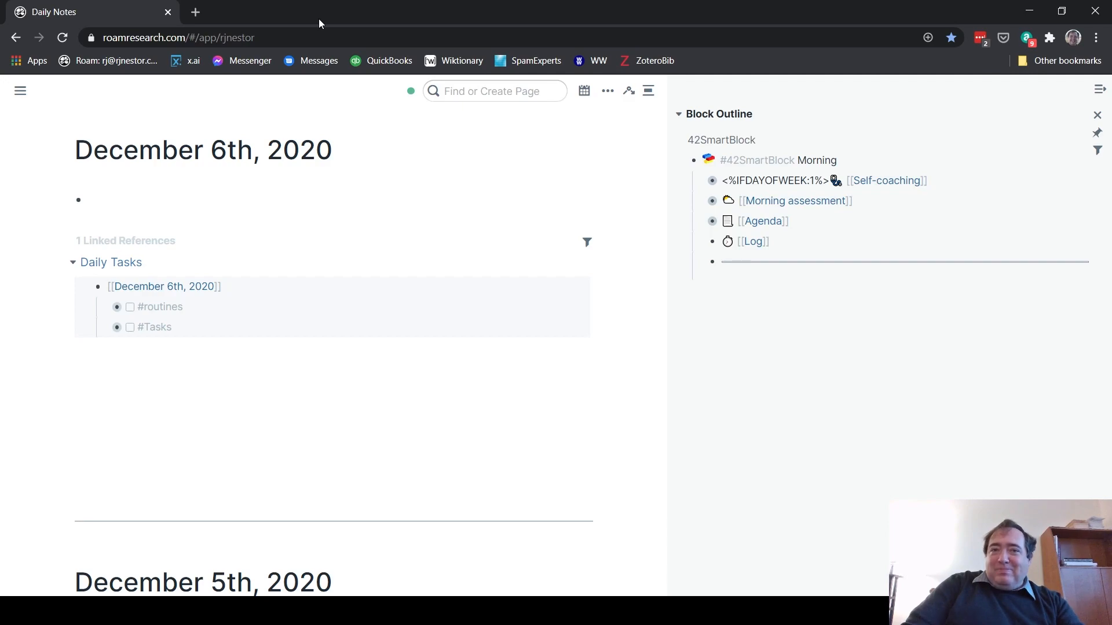
- Run the Morning SmartBlock via ;;mor in the empty block, then collapse Morning assessment
click(92, 199)
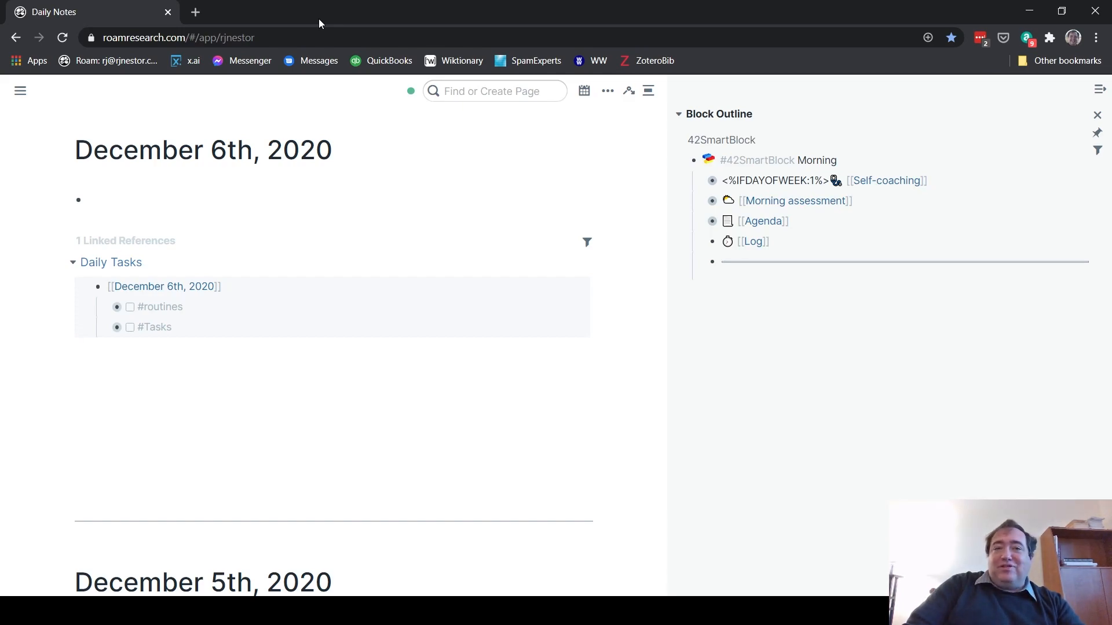
click(106, 199)
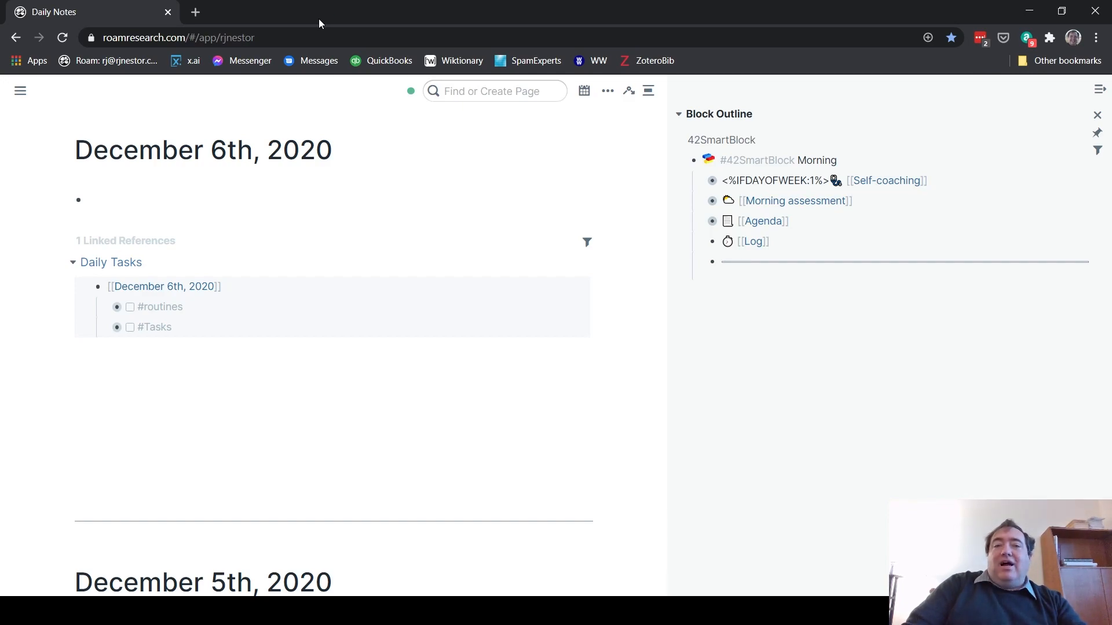
click(92, 200)
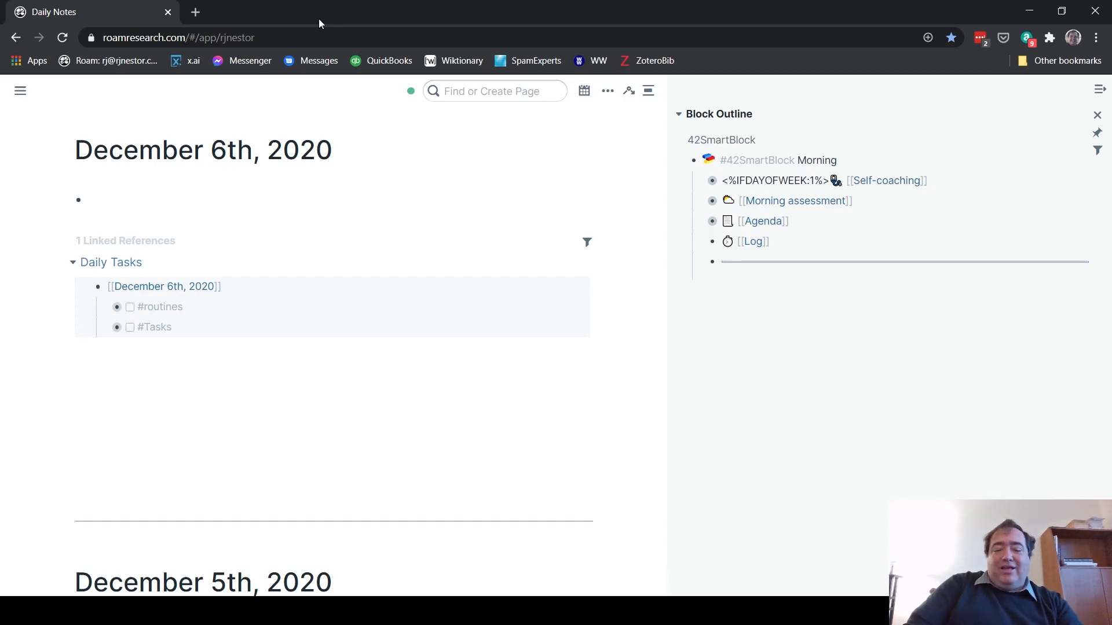
text(;;)
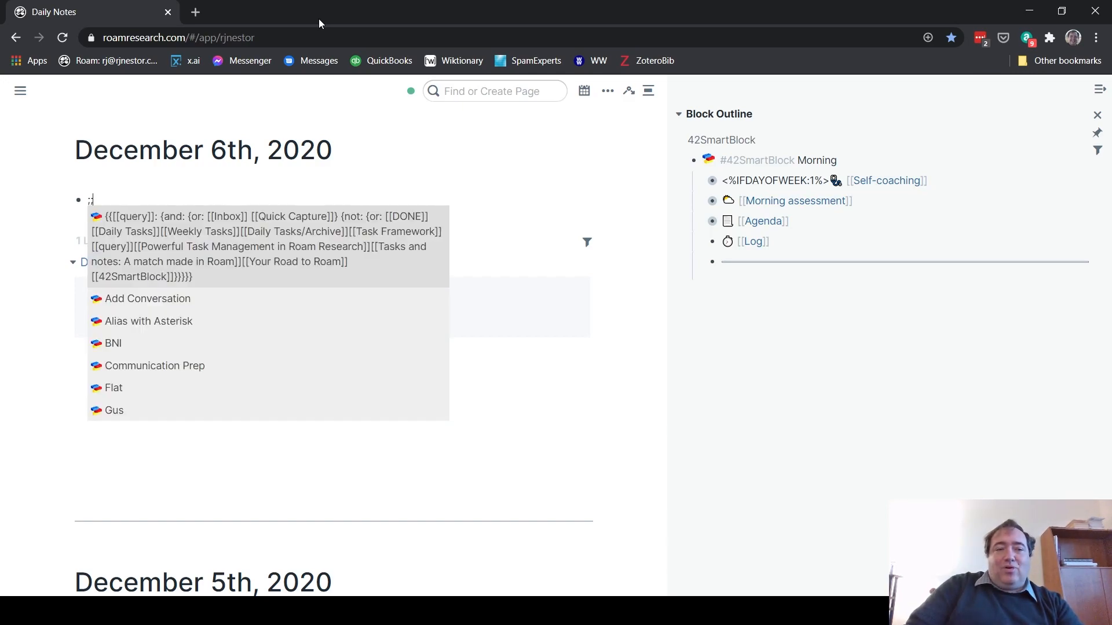
text(mor)
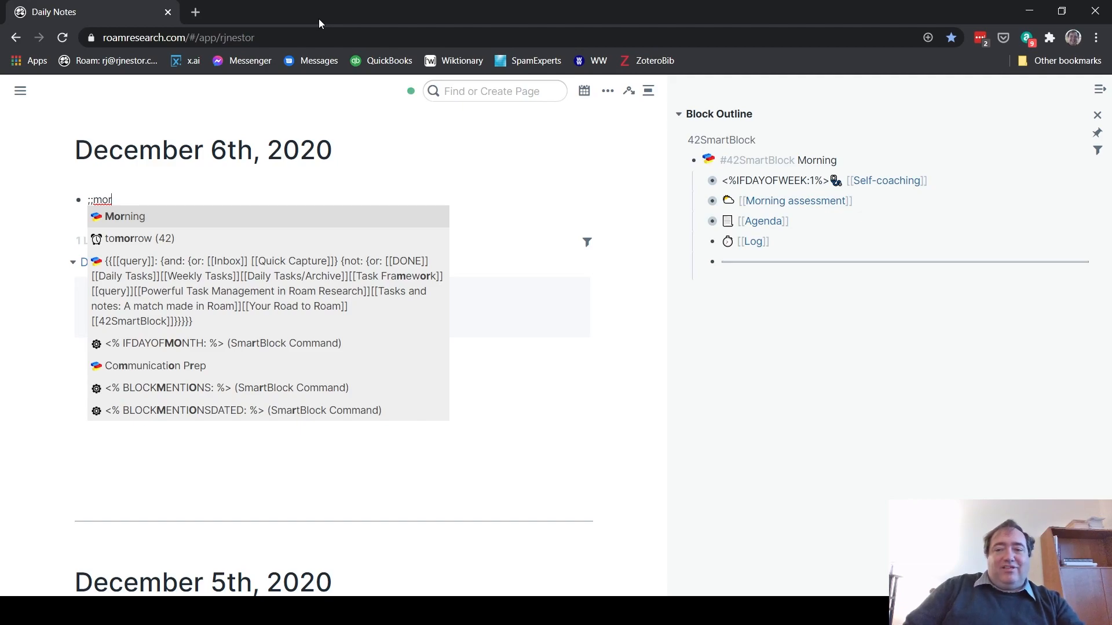
click(127, 216)
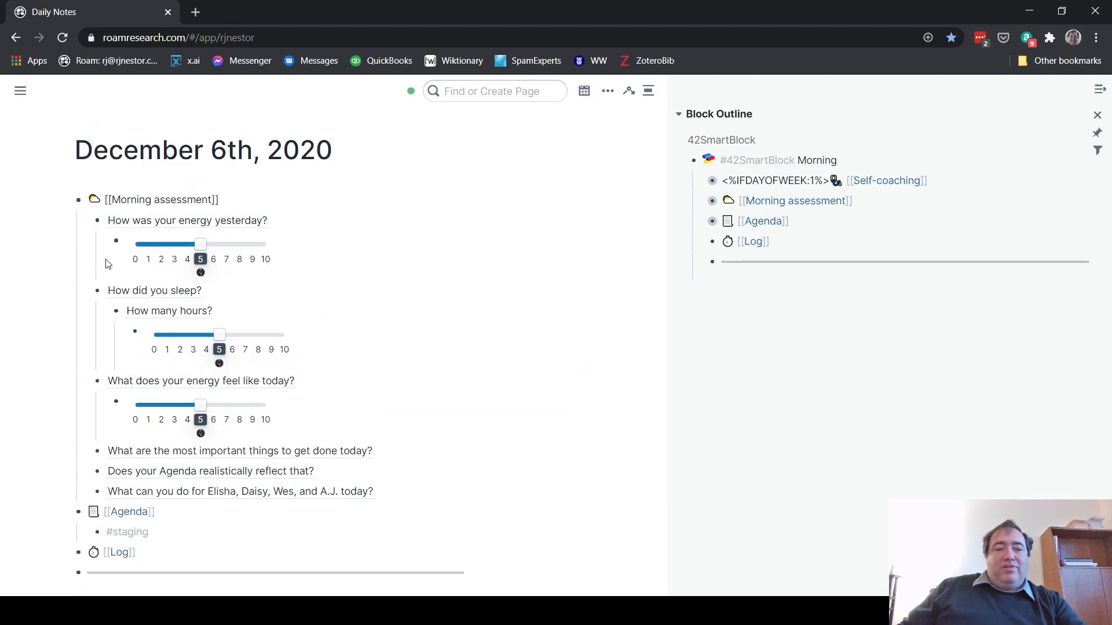
click(67, 199)
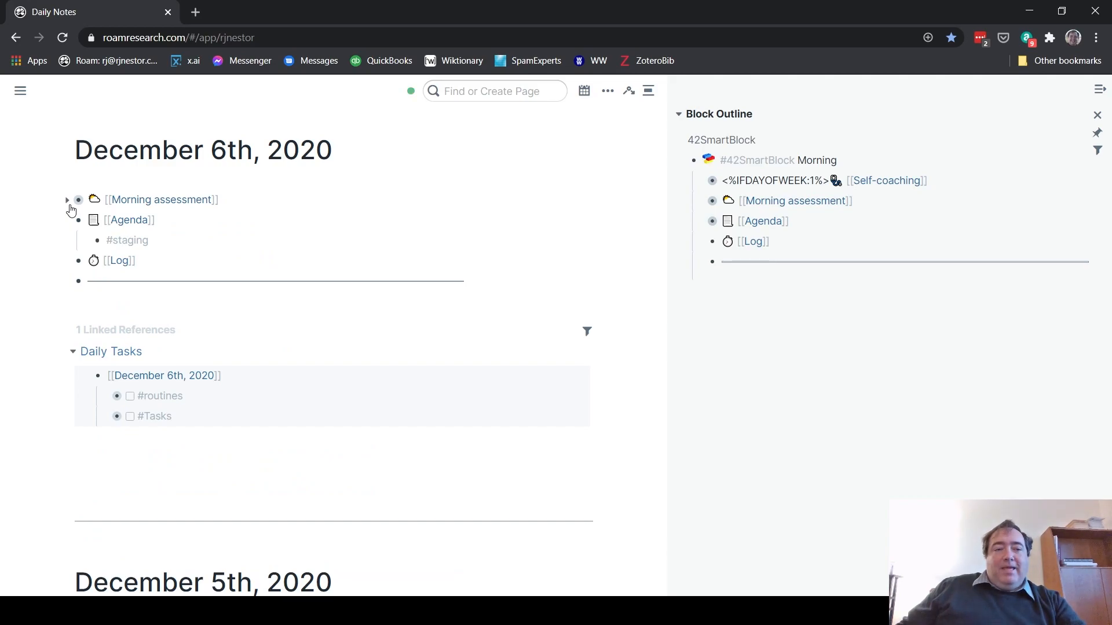
- Select and delete the blocks the Morning SmartBlock generated on December 6th
click(163, 199)
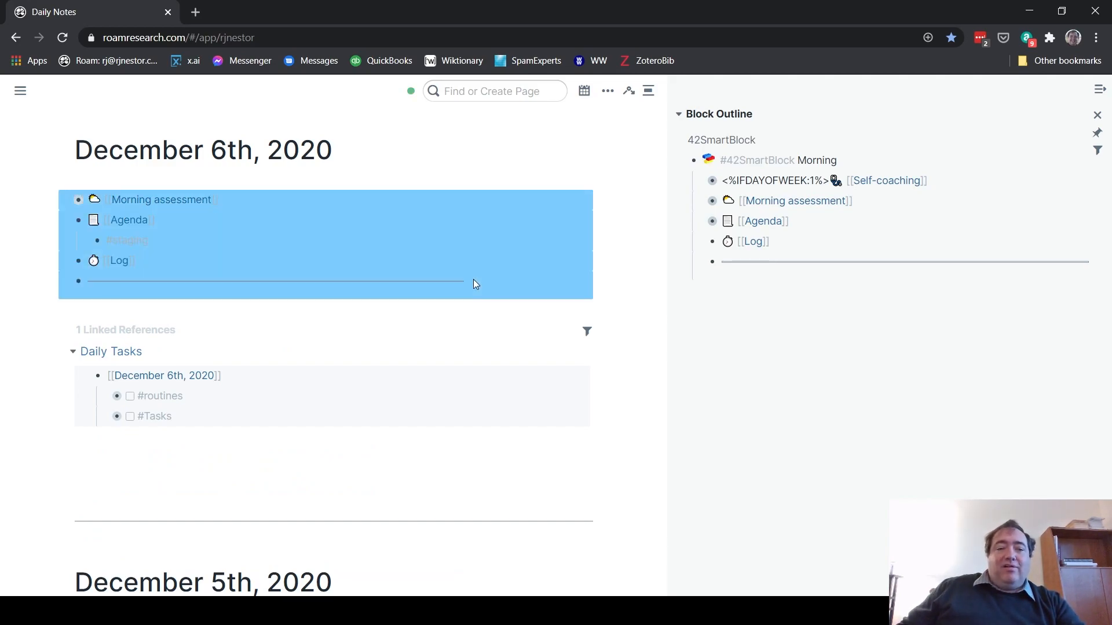
key(Delete)
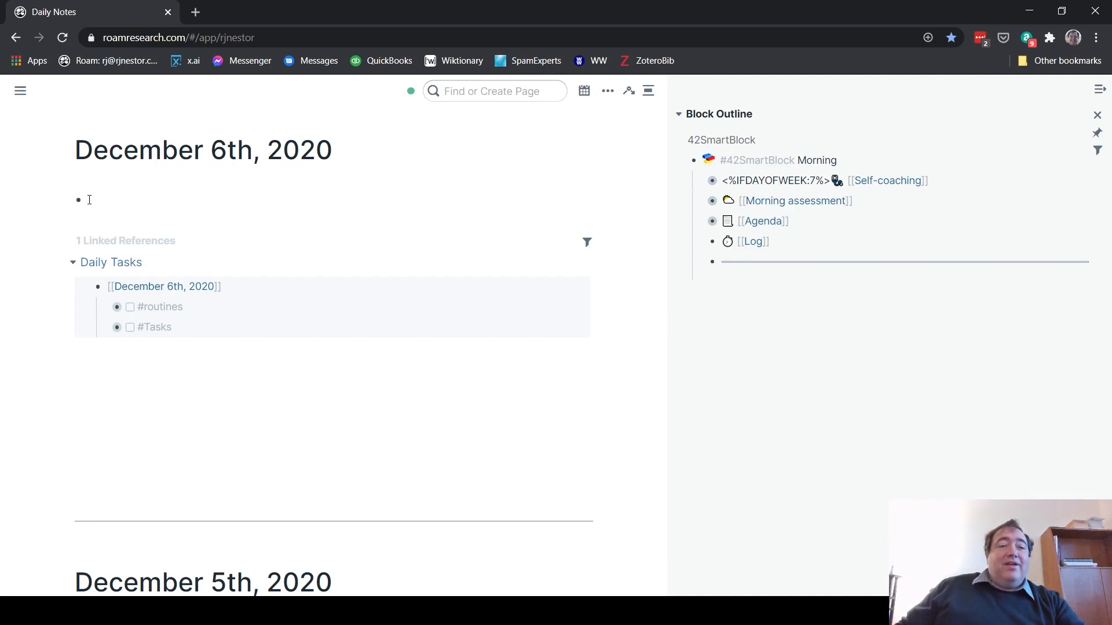
mouse_move(903, 299)
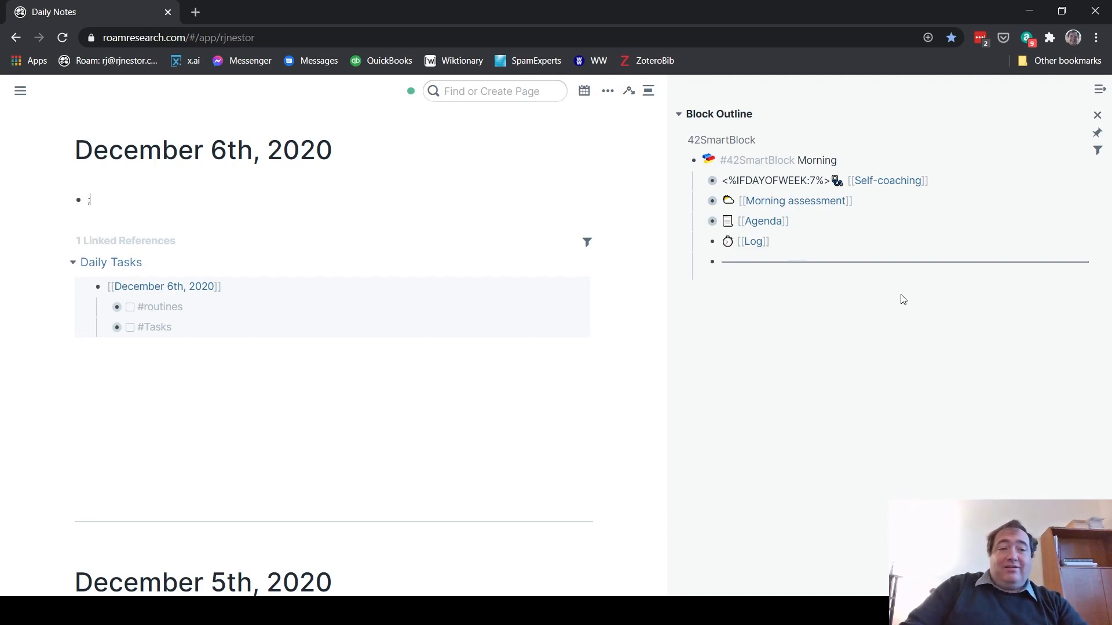
- Rerun Morning via ;;mor and scroll through the new Self-coaching, assessment and Agenda output
text(;;mor)
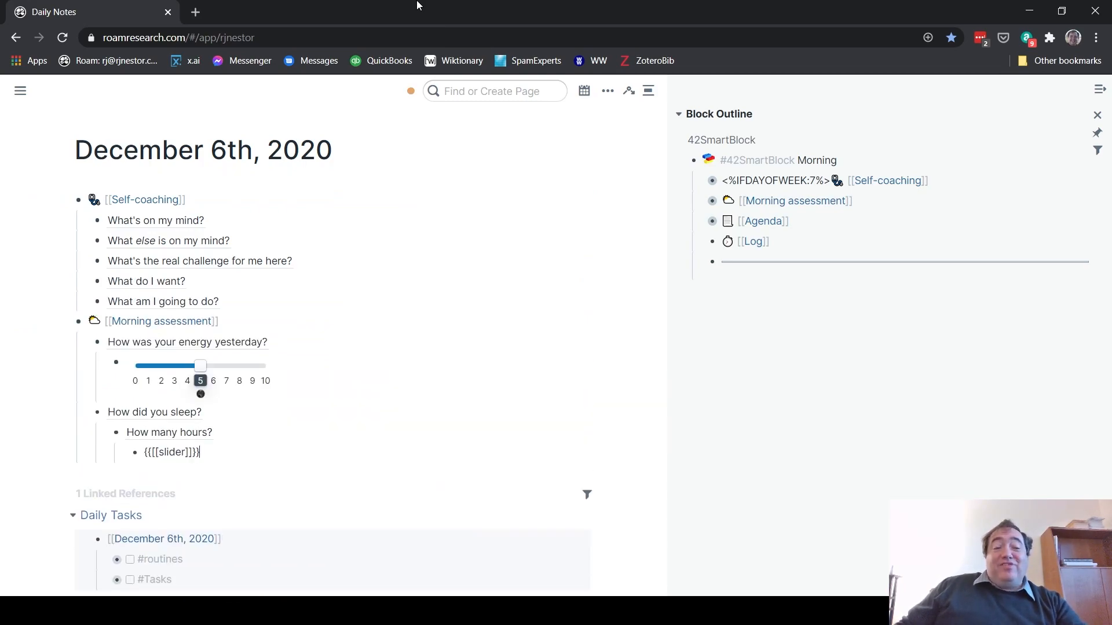
scroll(down, 3)
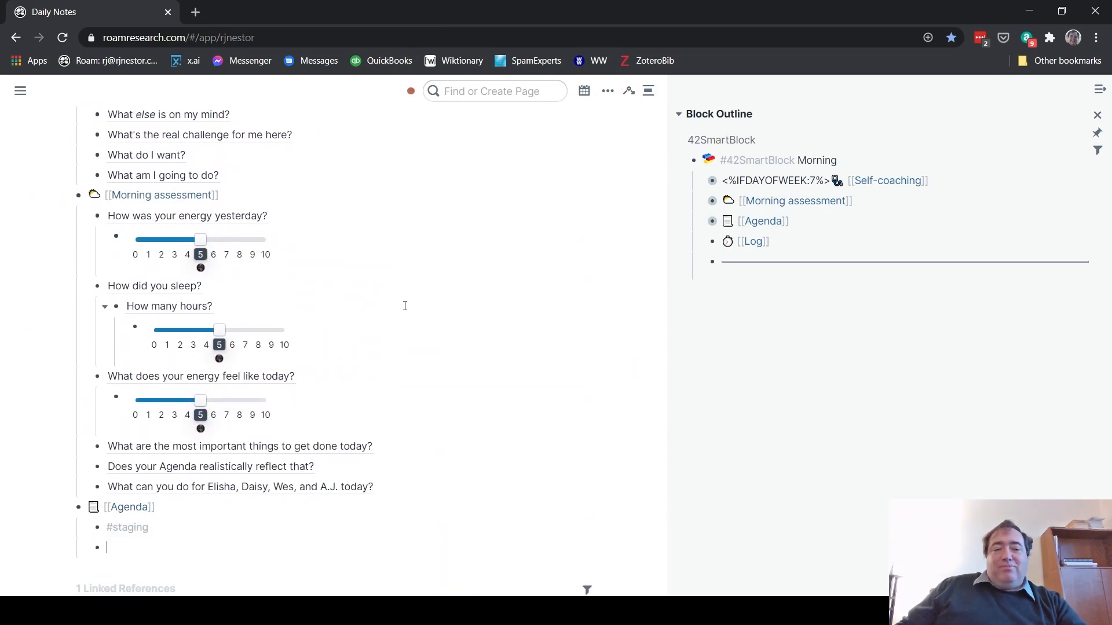
scroll(up, 3)
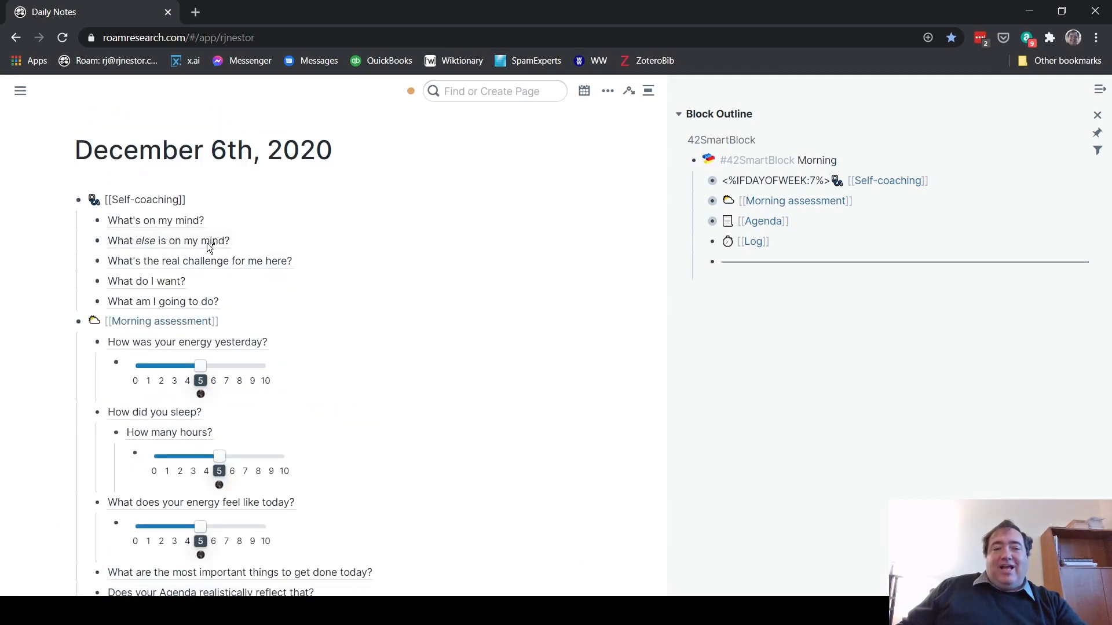